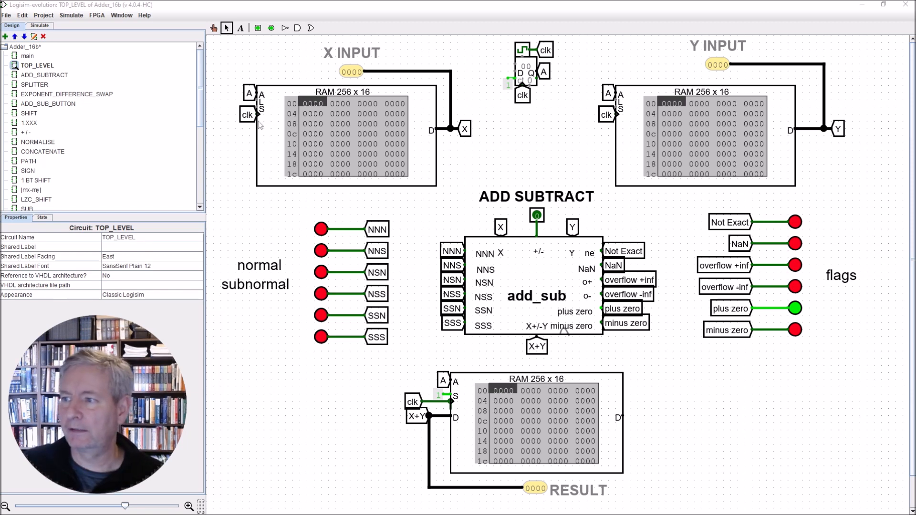
mouse_move(420, 131)
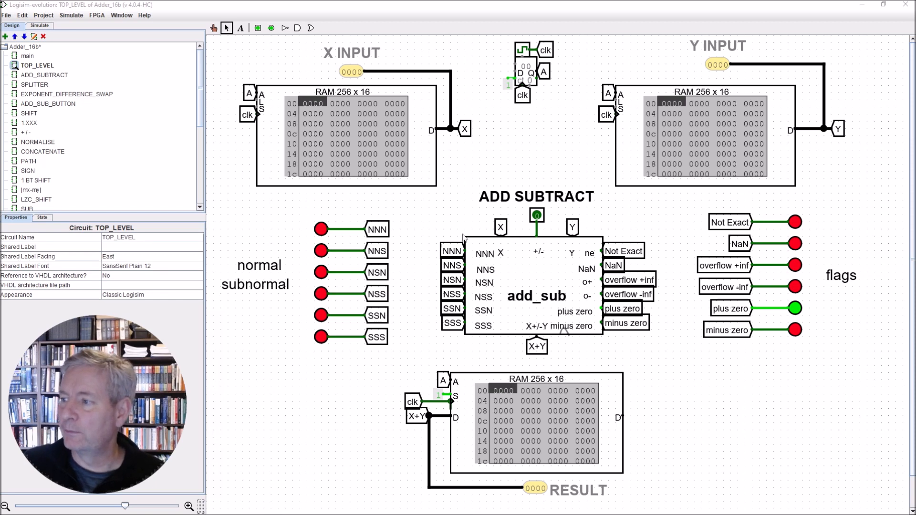
mouse_move(529, 363)
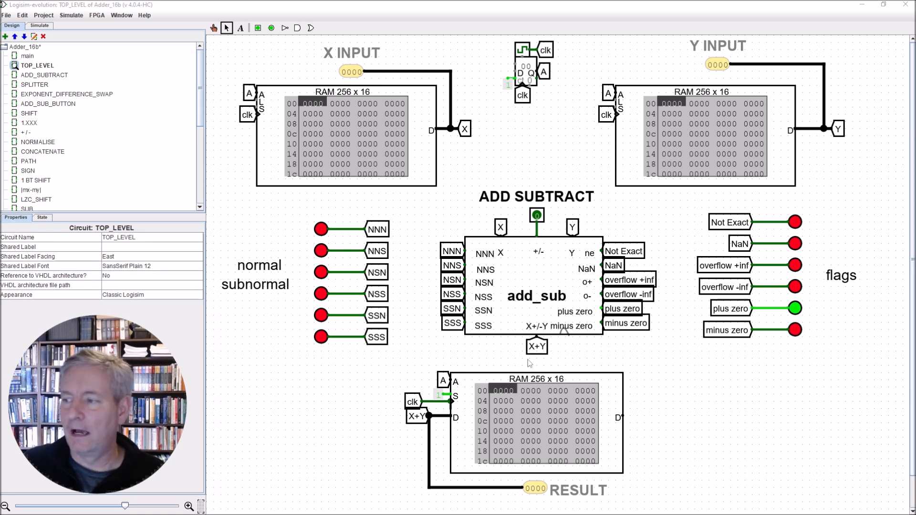
mouse_move(524, 272)
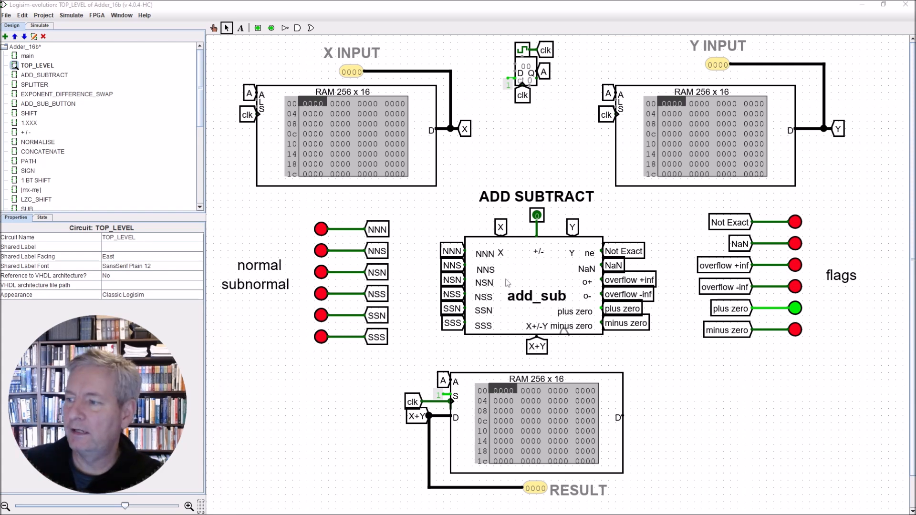
mouse_move(337, 149)
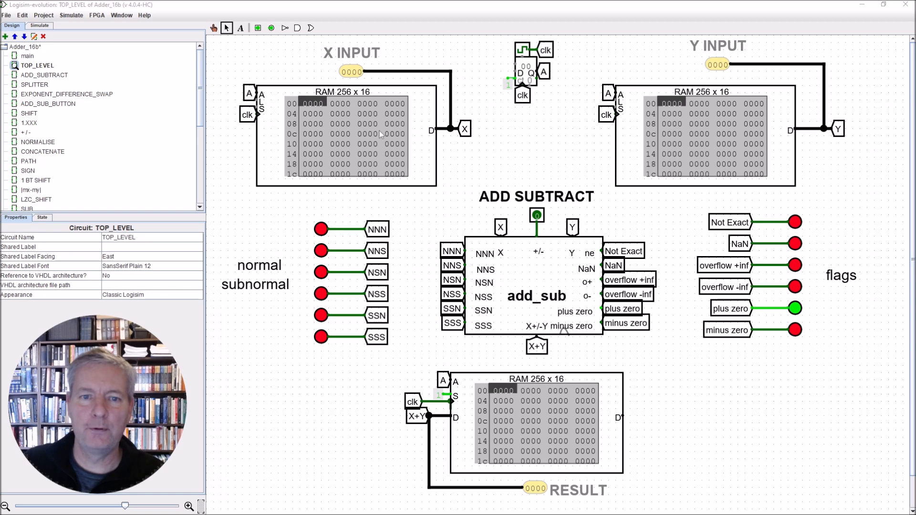
mouse_move(358, 85)
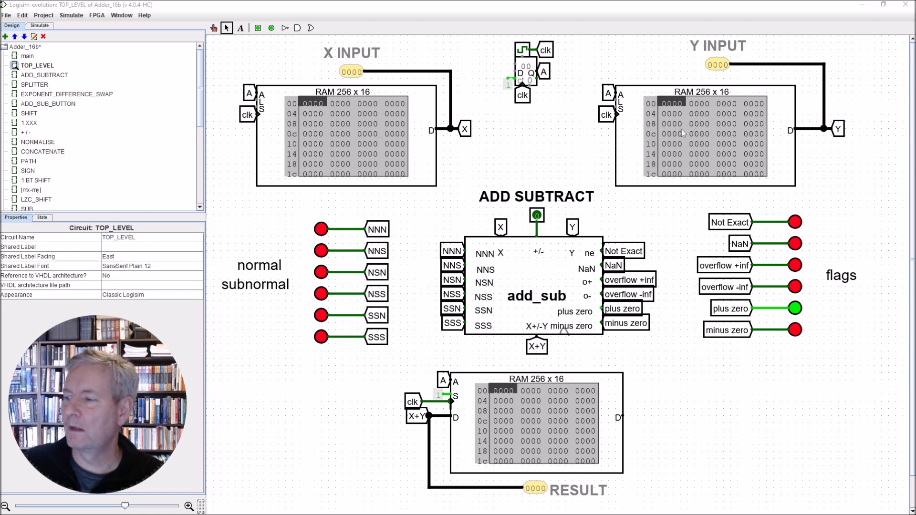
mouse_move(494, 270)
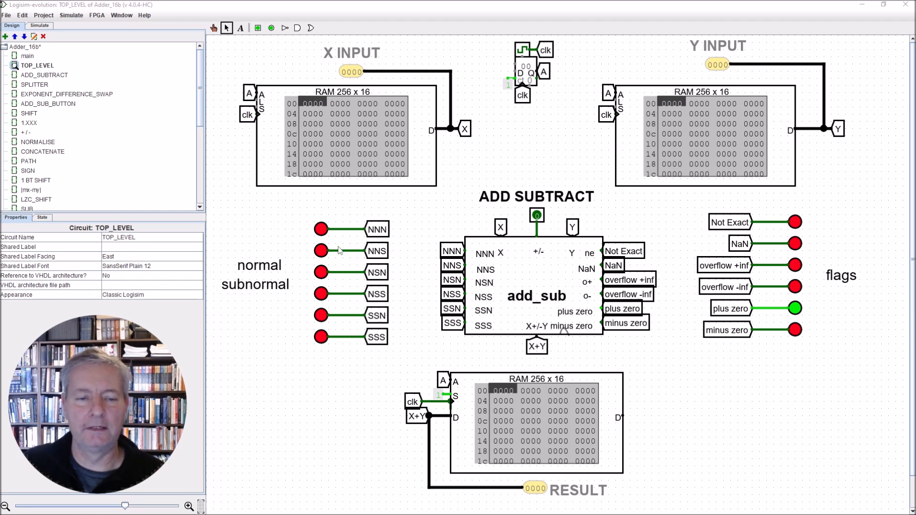
mouse_move(258, 283)
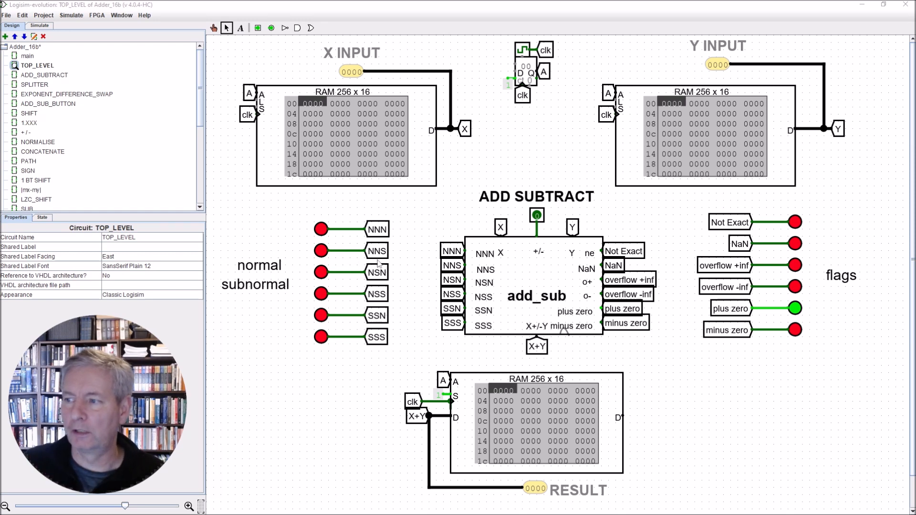
mouse_move(391, 261)
text(0111)
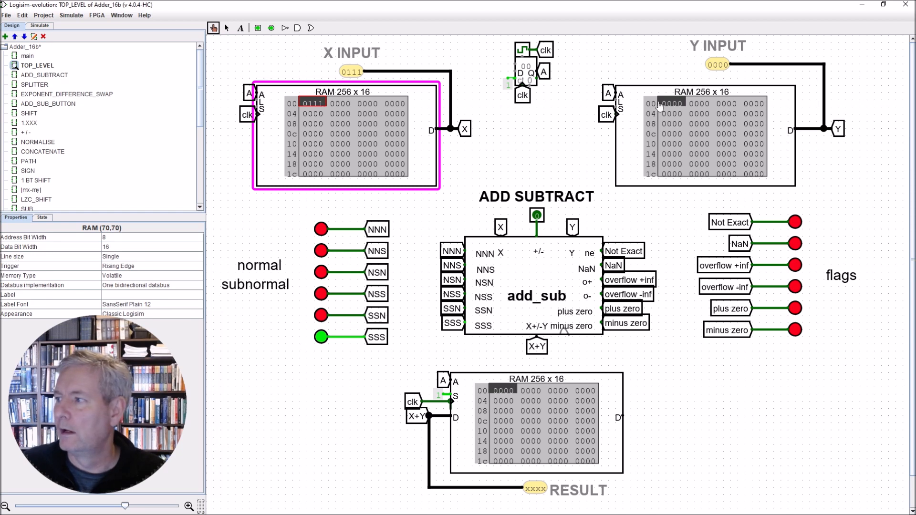
Enter 0111 at the first address of the Y input RAM
click(672, 103)
text(0111)
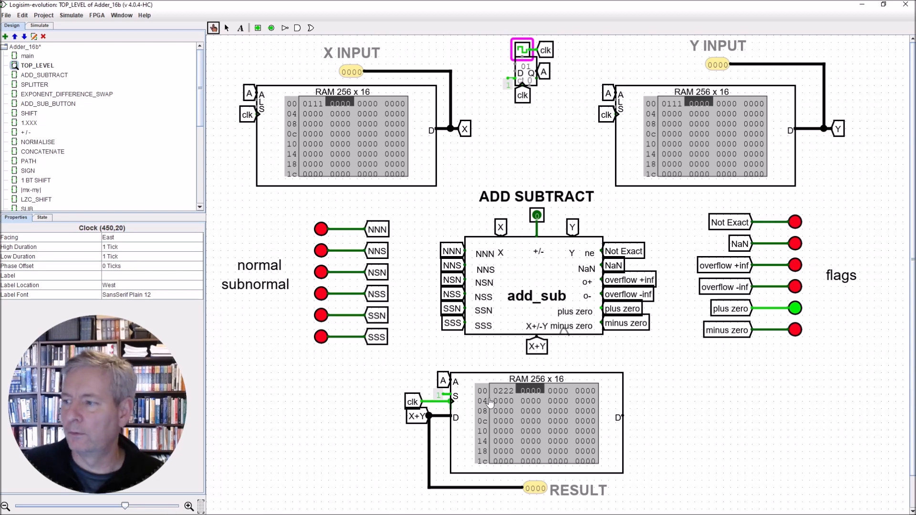
Drill into the ADD_SUBTRACT subcircuit and then its |mx-my| block to inspect the logic
right_click(536, 296)
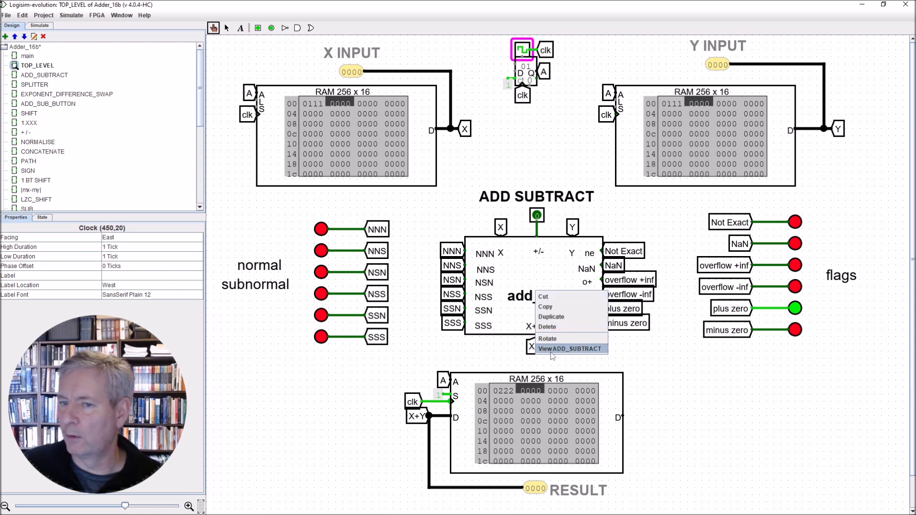
click(571, 350)
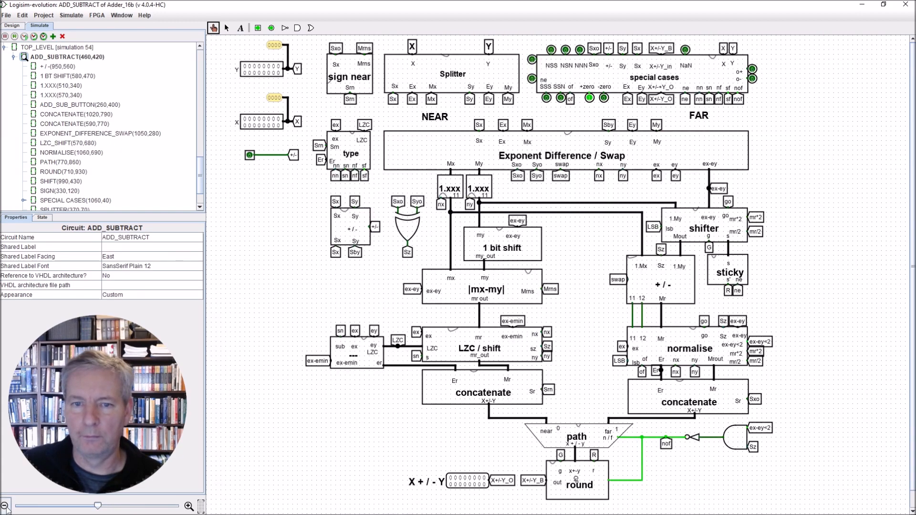
mouse_move(727, 244)
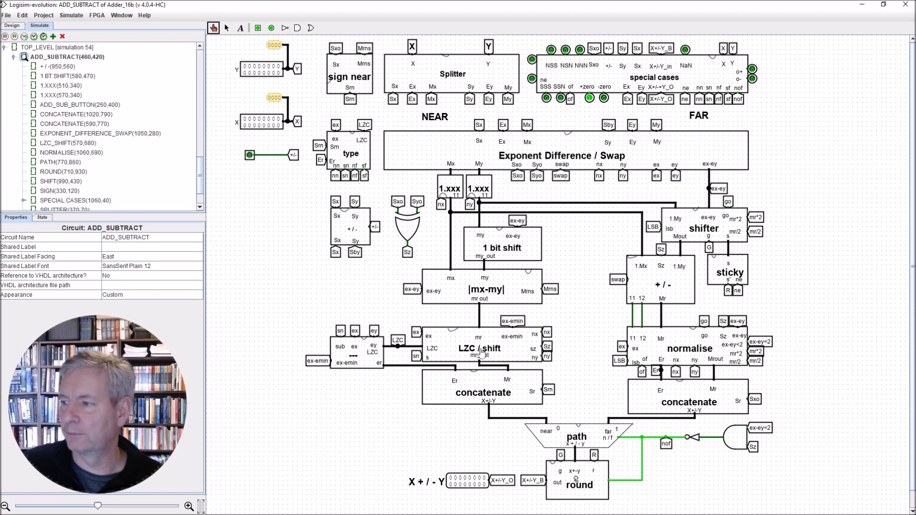
right_click(486, 290)
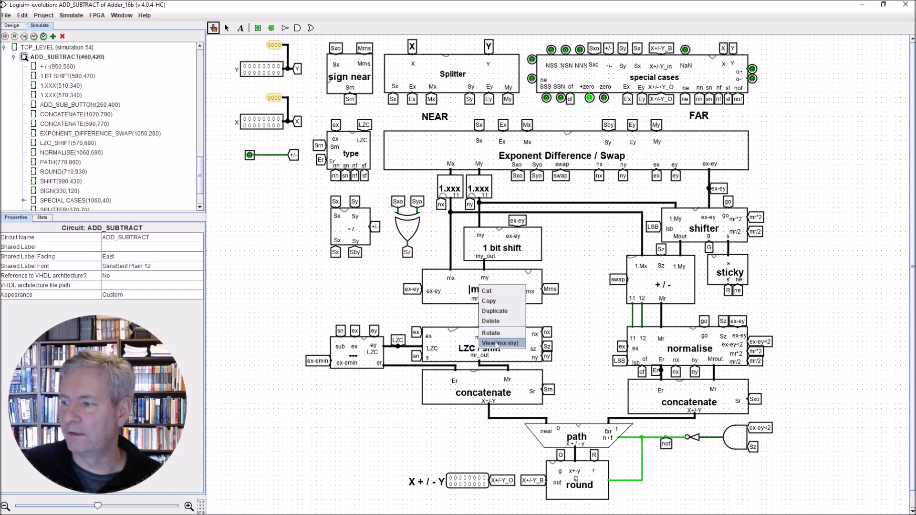
click(499, 343)
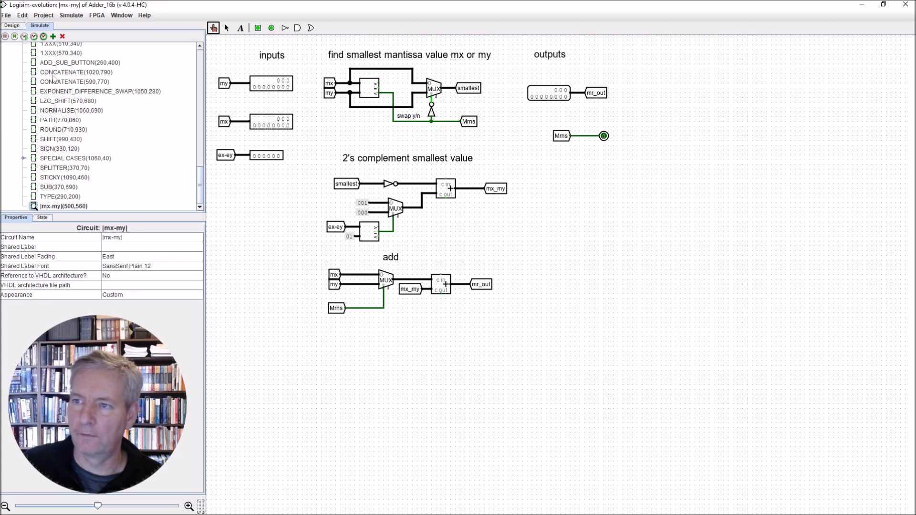
View the Exponent Difference / Swap subcircuit inside ADD_SUBTRACT, then return to TOP_LEVEL
click(12, 25)
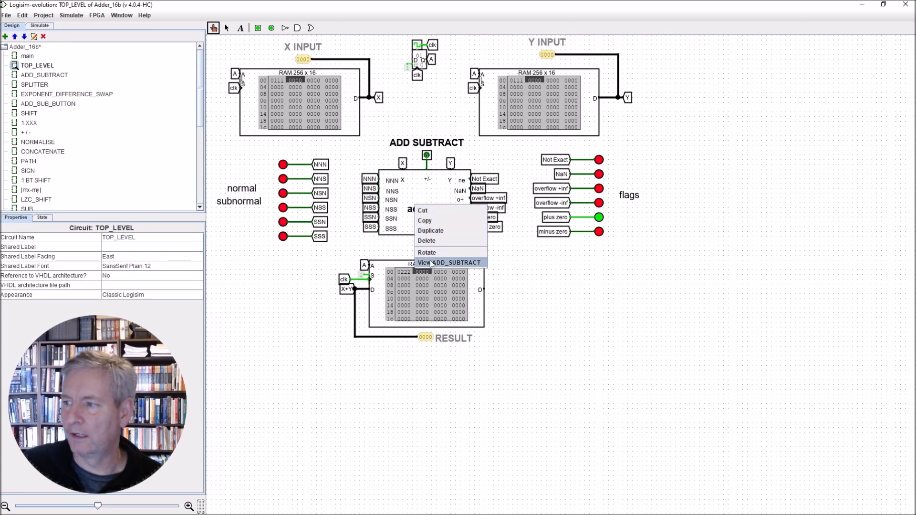
click(449, 263)
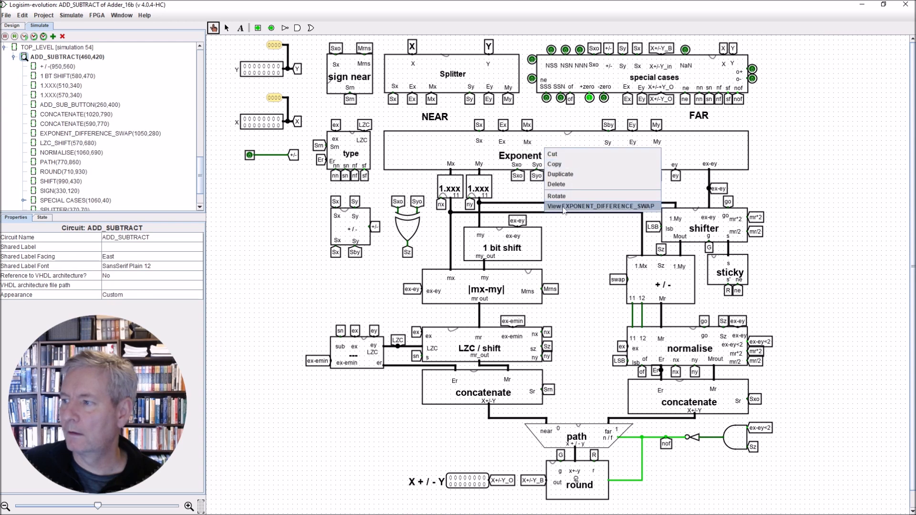
click(593, 206)
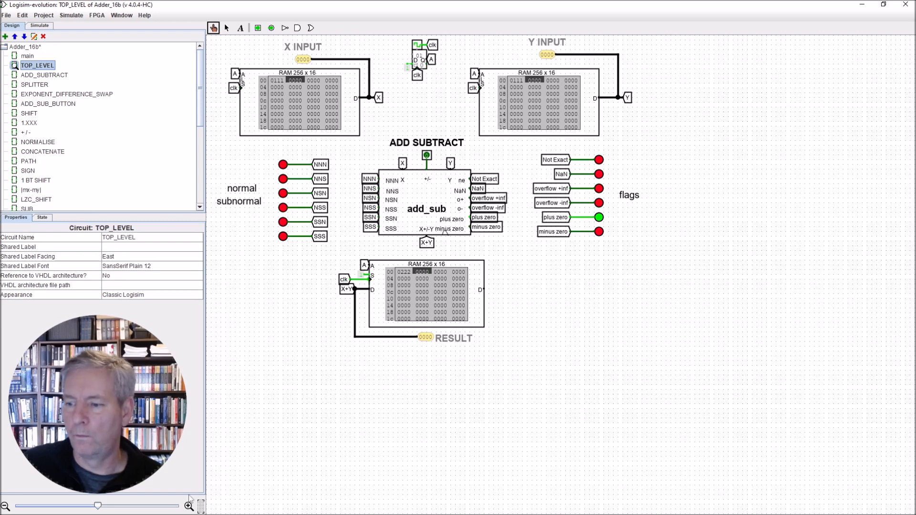
click(188, 506)
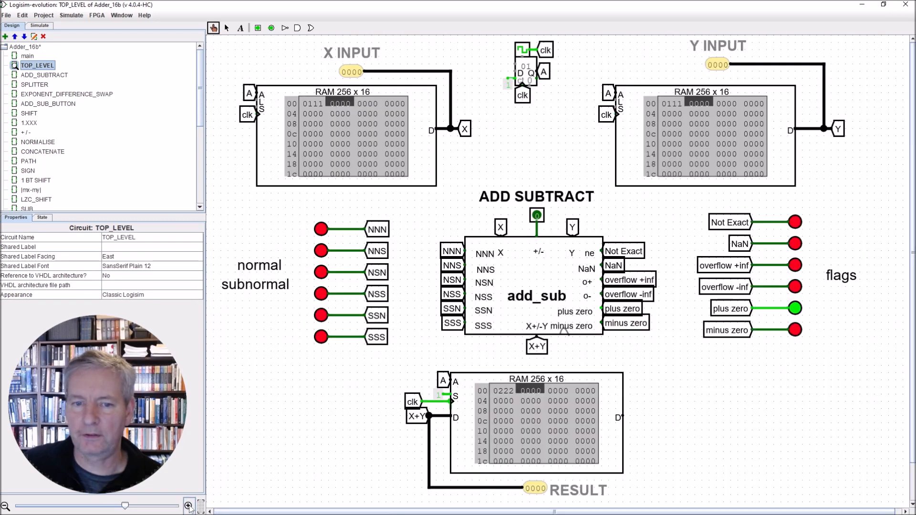